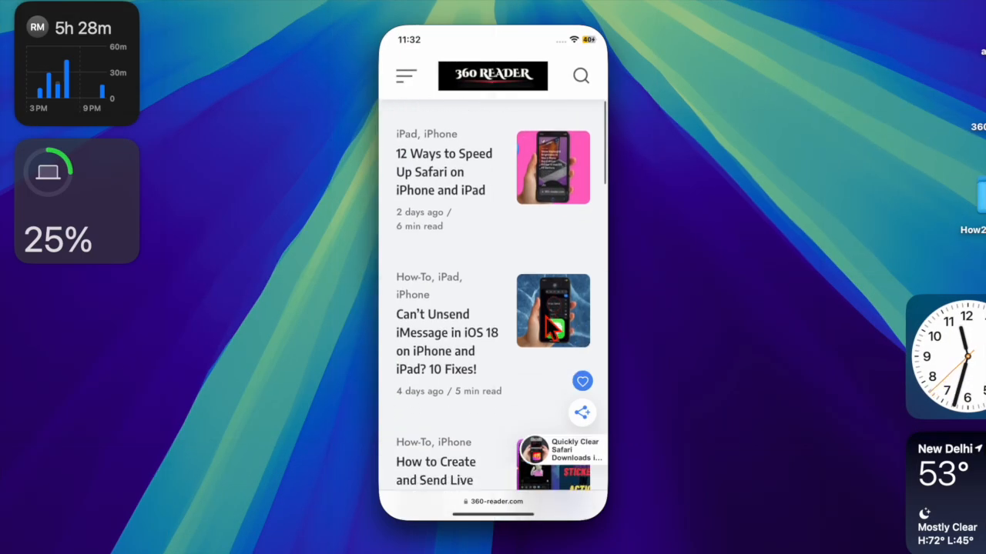
Scroll through the 360 Reader article feed, then return to the home screen's Utilities folder.
{"action": "scroll", "scroll_direction": "down", "scroll_amount": 3}
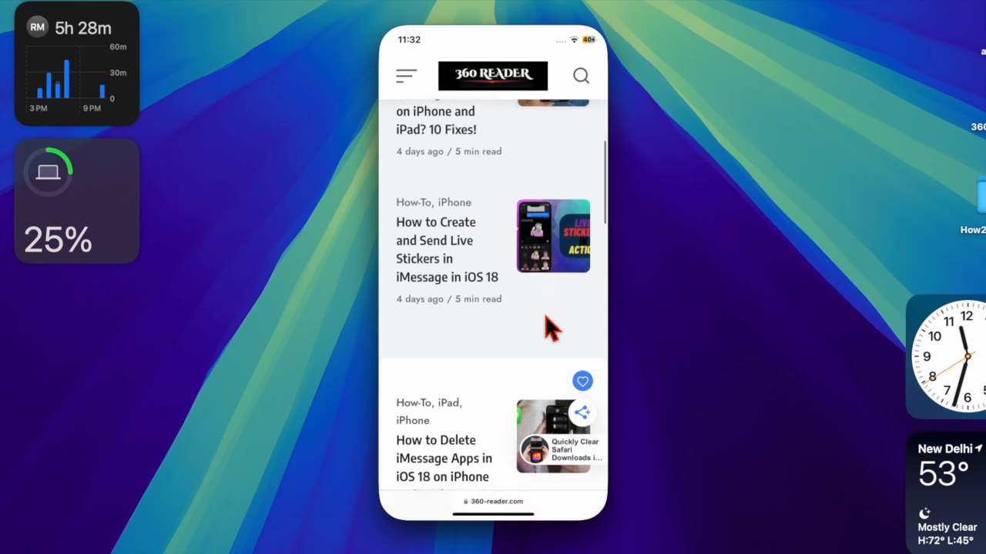
{"action": "scroll", "scroll_direction": "down", "scroll_amount": 3}
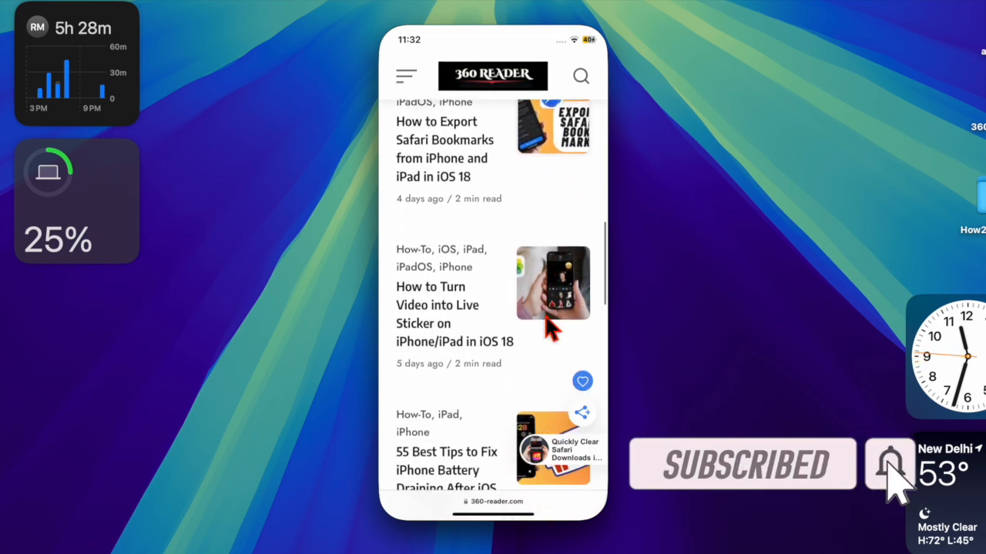
{"action": "scroll", "scroll_direction": "down", "scroll_amount": 3}
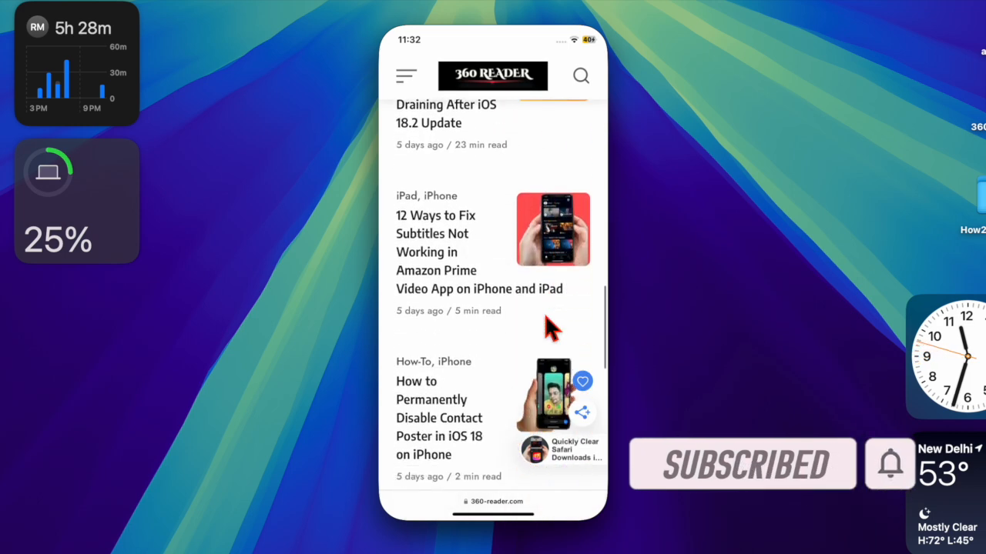
{"action": "scroll", "scroll_direction": "down", "scroll_amount": 3}
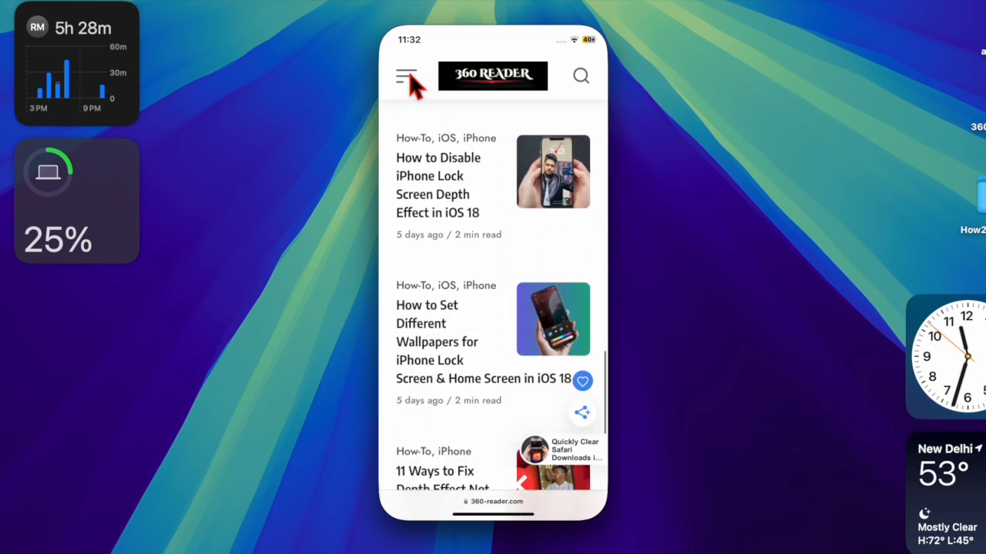
{"action": "left_click", "coordinate": [406, 75]}
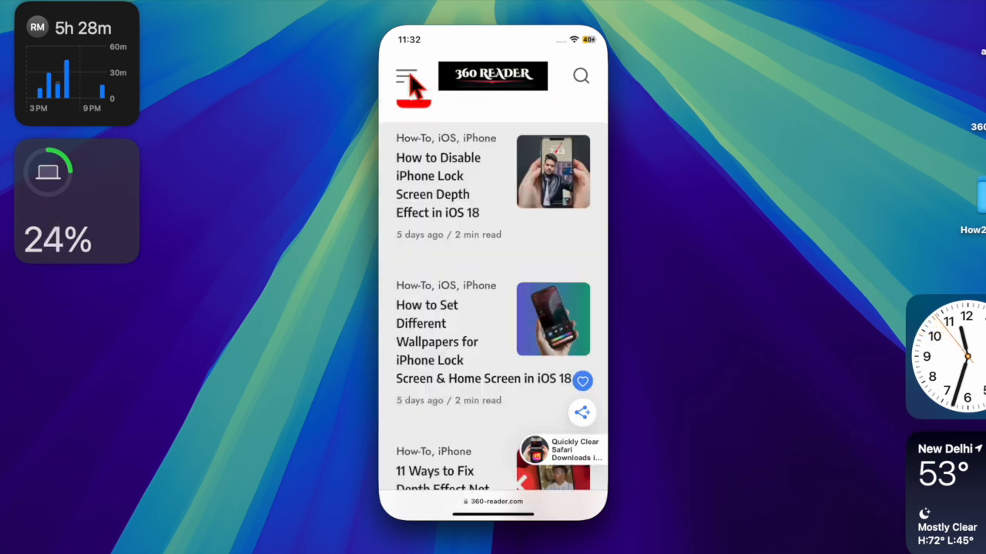
{"action": "scroll", "scroll_direction": "down", "scroll_amount": 3}
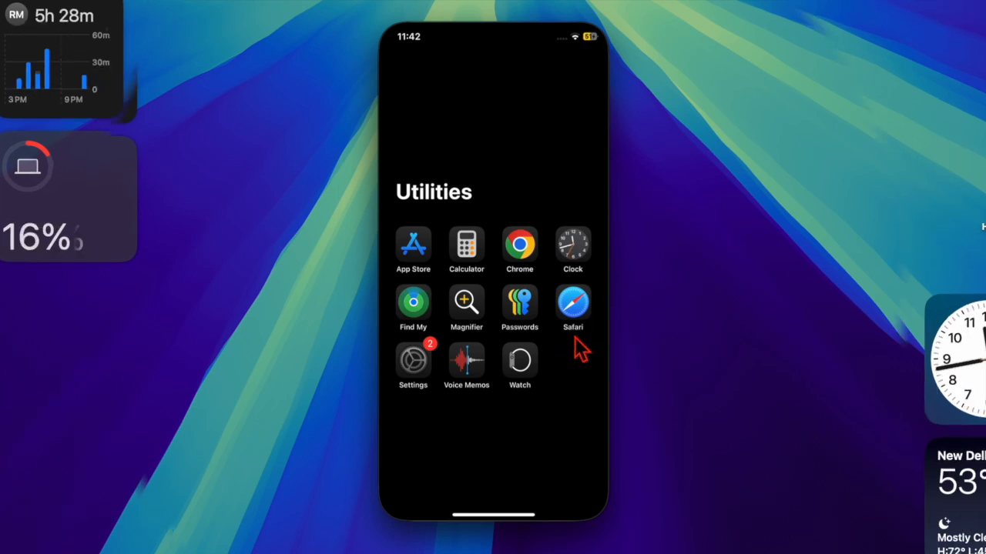
Launch Safari from Utilities and scroll the Microsoft Store cache article.
{"action": "left_click", "coordinate": [573, 300]}
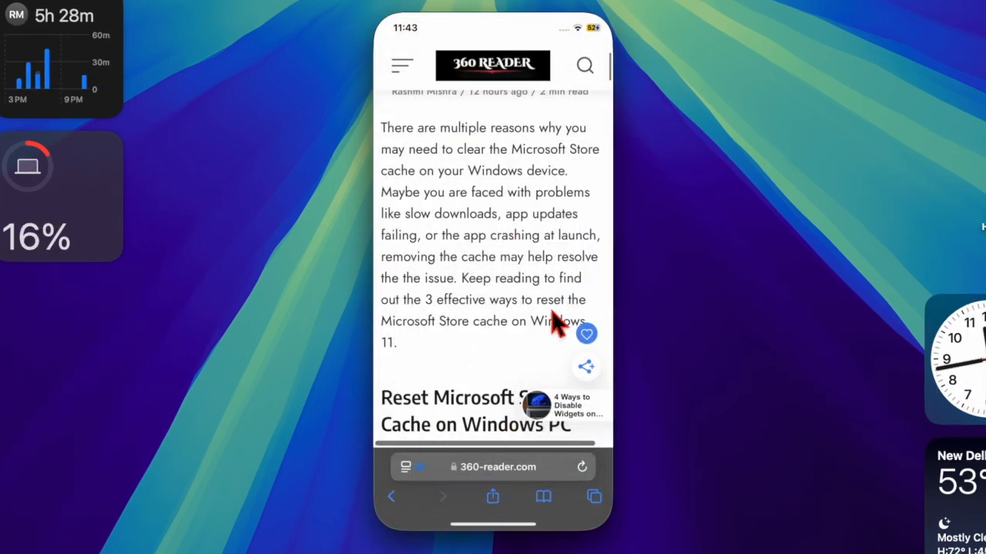
{"action": "scroll", "scroll_direction": "down", "scroll_amount": 3}
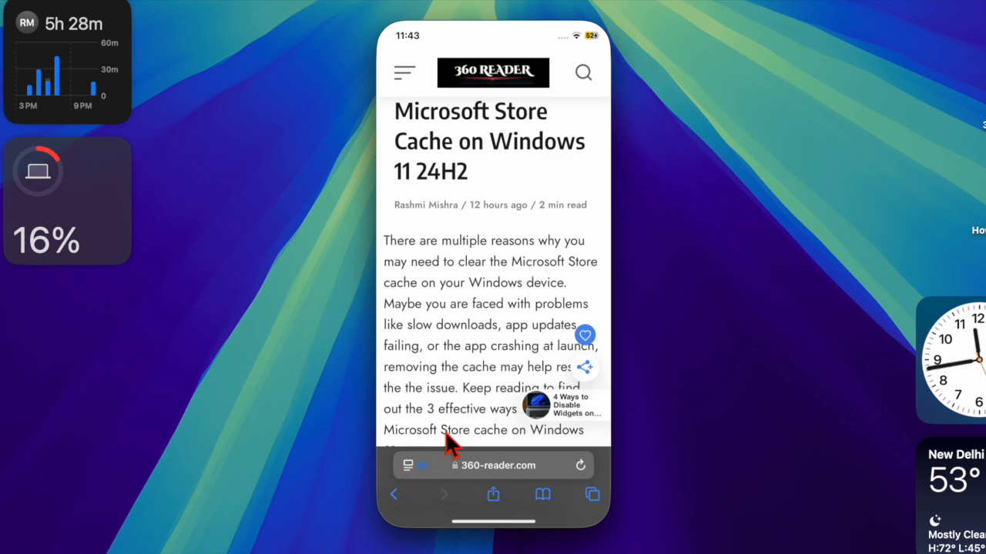
{"action": "mouse_move", "coordinate": [412, 478]}
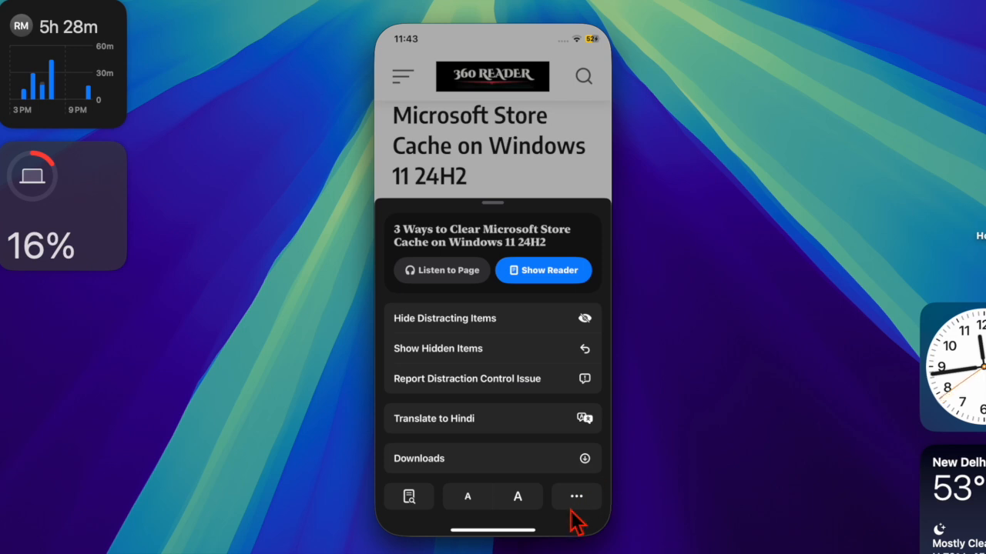
Show Safari's full Page Menu of page, tab and website-setting actions for the article.
{"action": "left_click", "coordinate": [576, 496]}
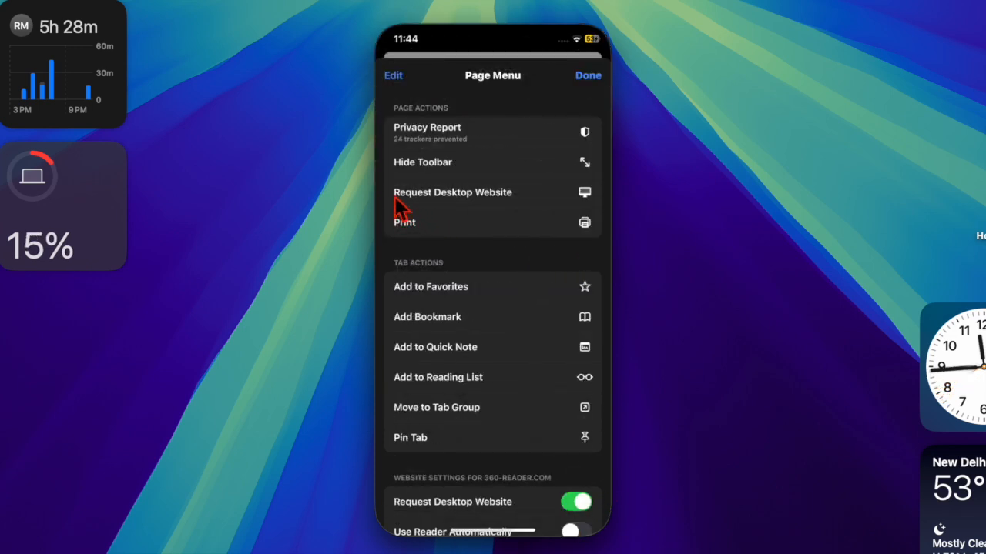
{"action": "mouse_move", "coordinate": [408, 225]}
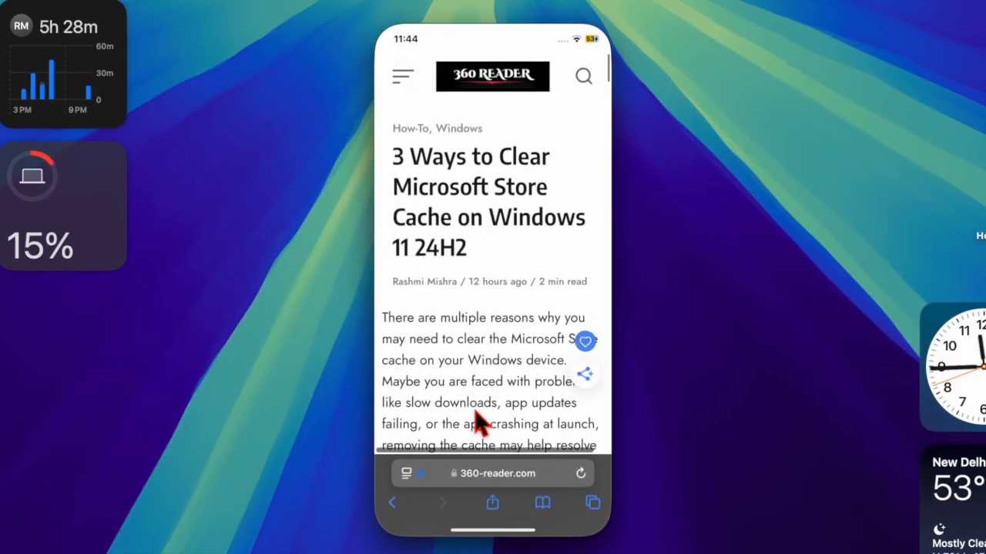
Scroll the desktop-layout article and reopen the full Page Menu offering Request Mobile Website.
{"action": "scroll", "scroll_direction": "down", "scroll_amount": 3}
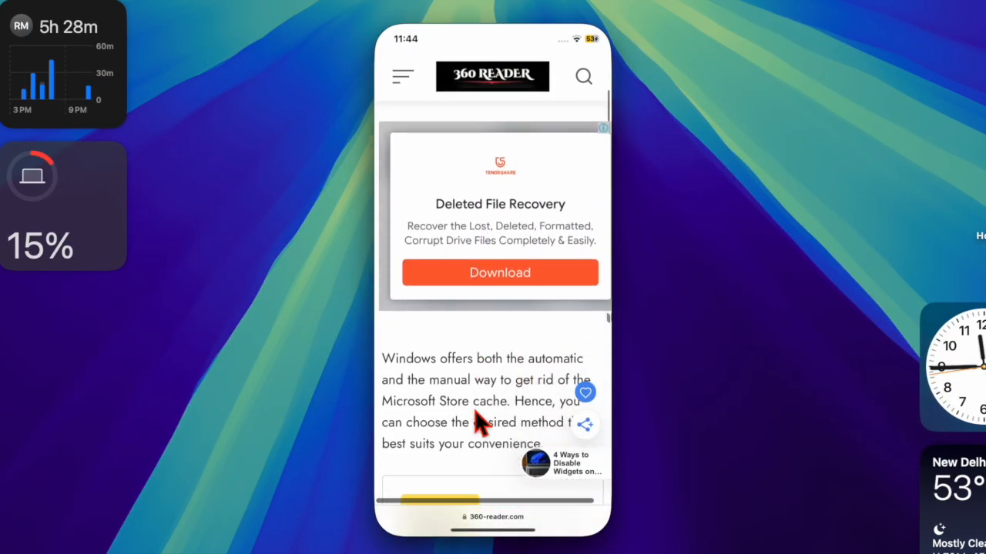
{"action": "scroll", "scroll_direction": "down", "scroll_amount": 3}
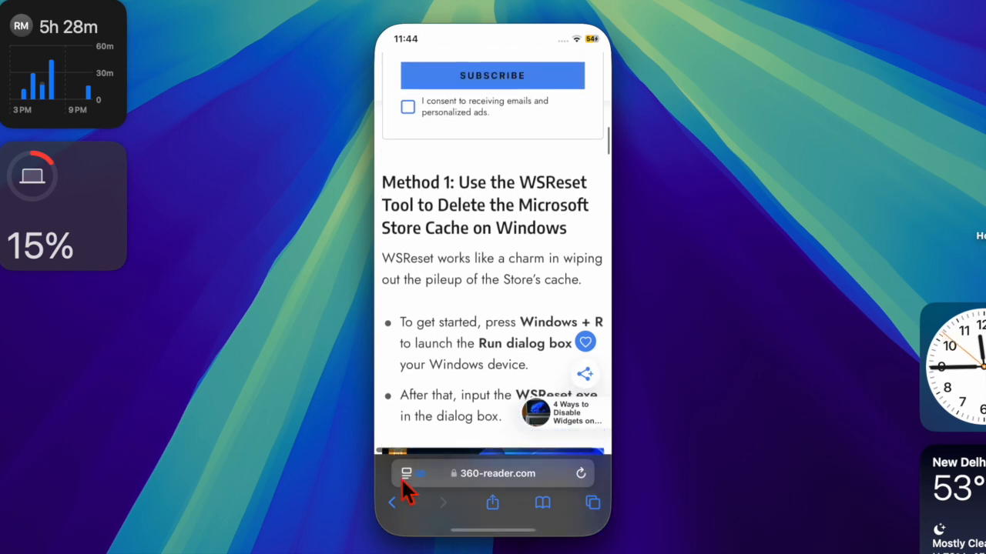
{"action": "left_click", "coordinate": [405, 472]}
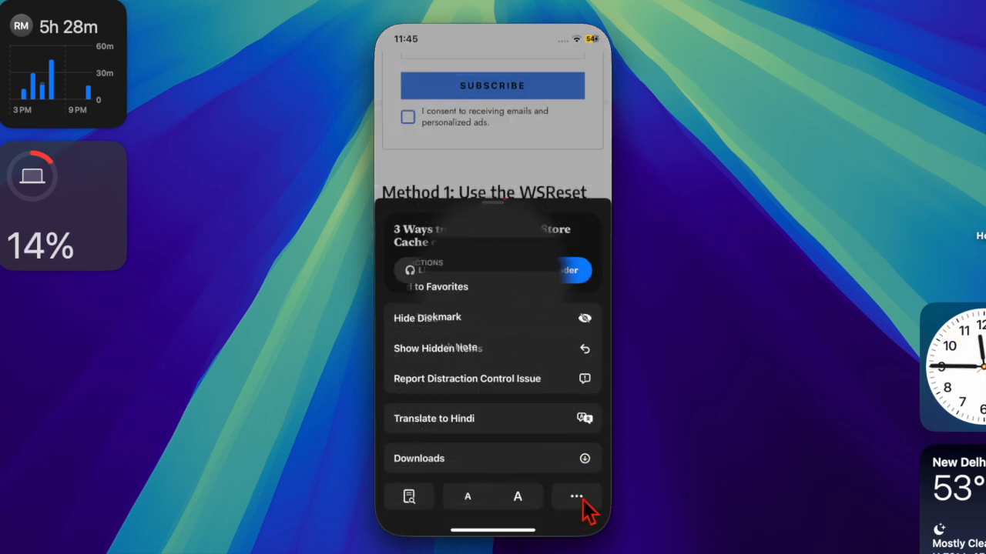
{"action": "left_click", "coordinate": [576, 497]}
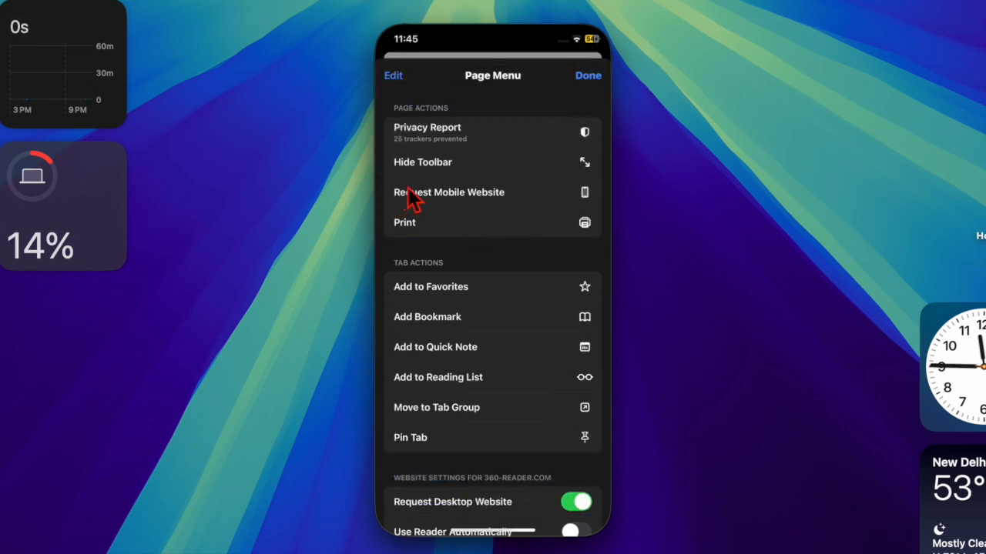
{"action": "mouse_move", "coordinate": [439, 192]}
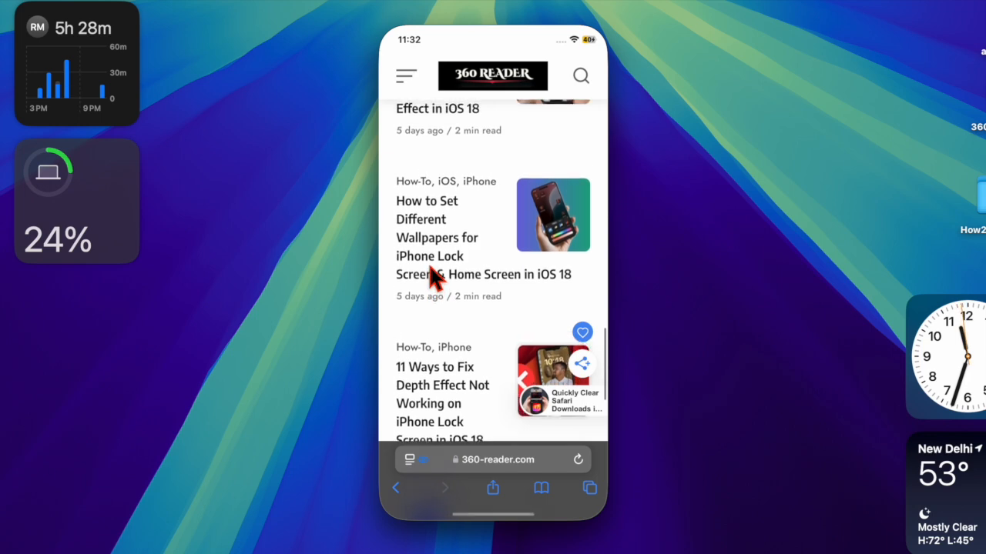
{"action": "scroll", "scroll_direction": "down", "scroll_amount": 3}
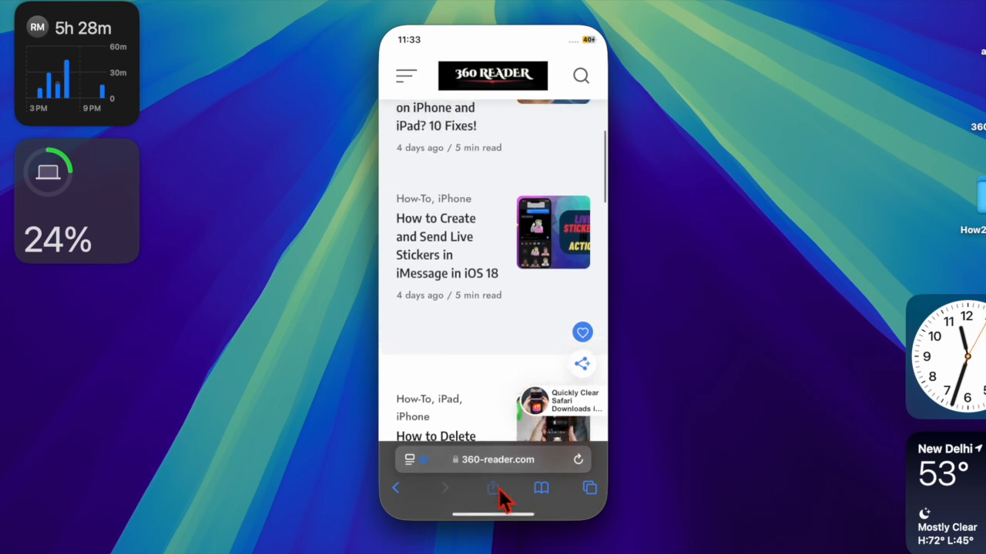
{"action": "left_click", "coordinate": [493, 487]}
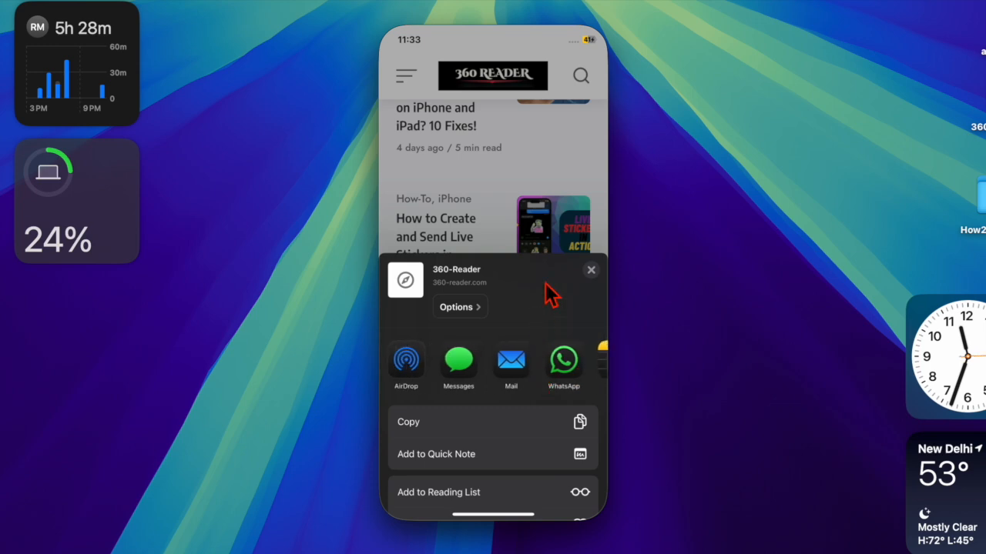
{"action": "left_click", "coordinate": [591, 270]}
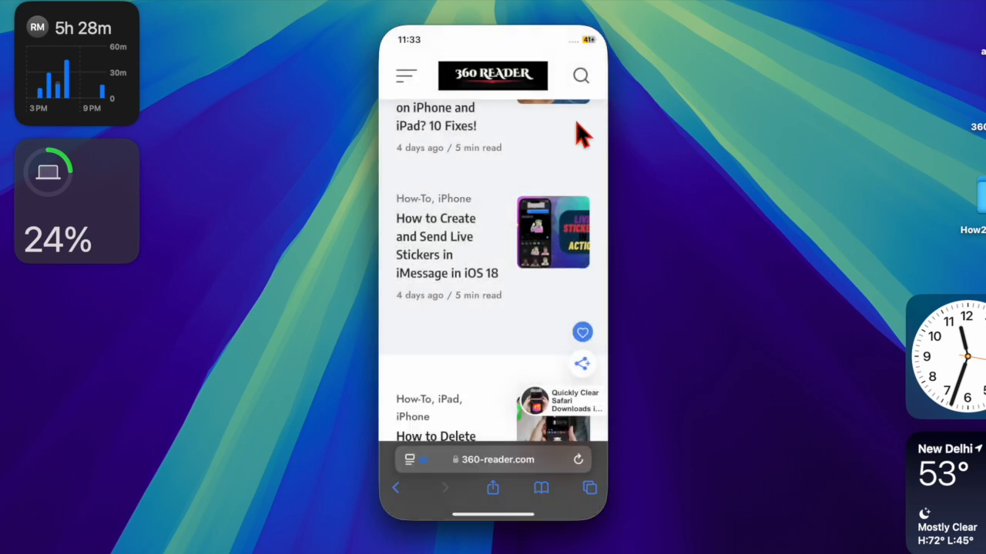